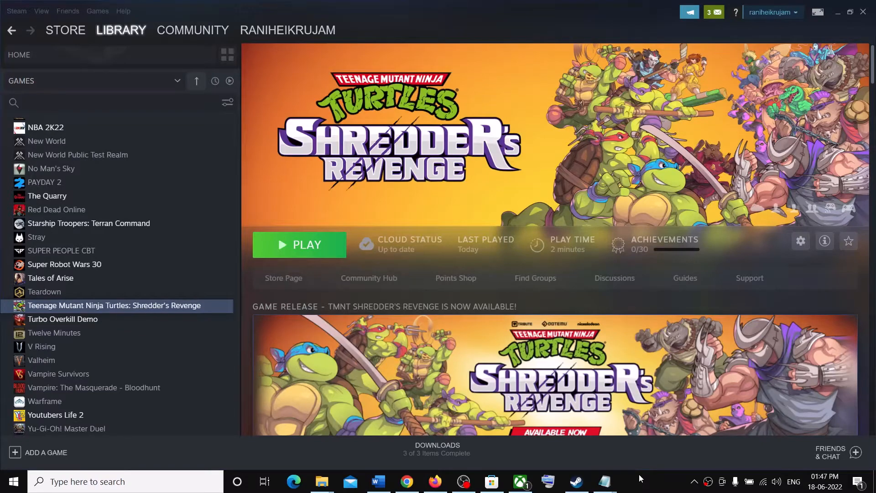
mouse_move(544, 255)
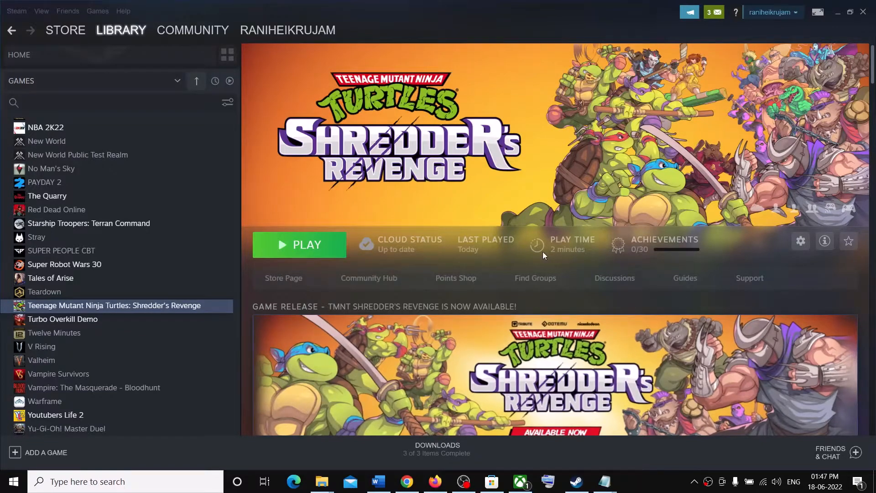
mouse_move(450, 114)
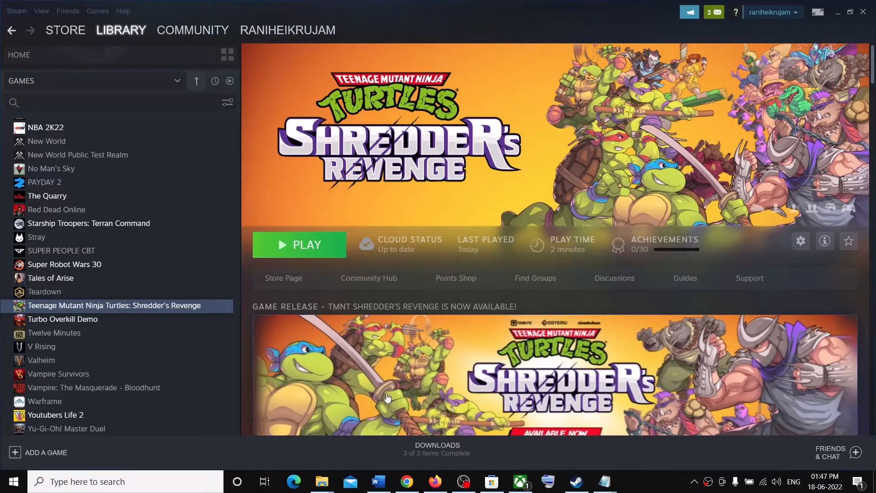
Follow the docs.microsoft.com Visual C++ link in the Word fix notes into Chrome
left_click(378, 482)
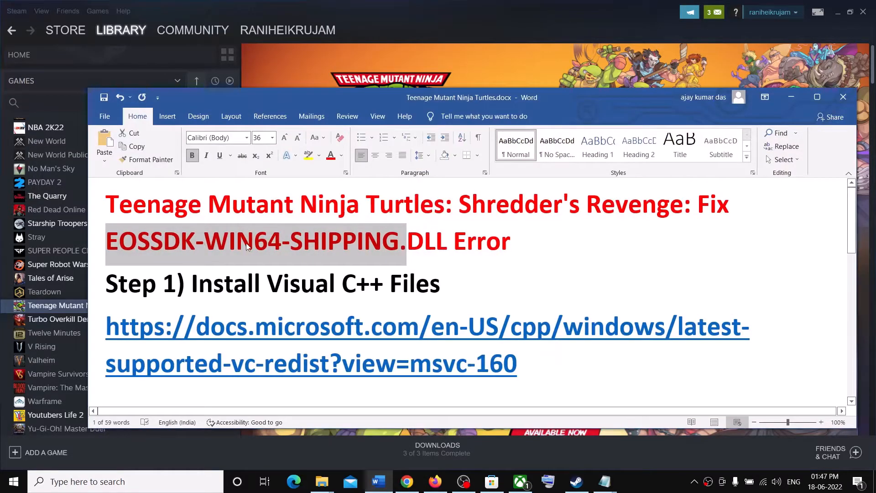
left_click(524, 253)
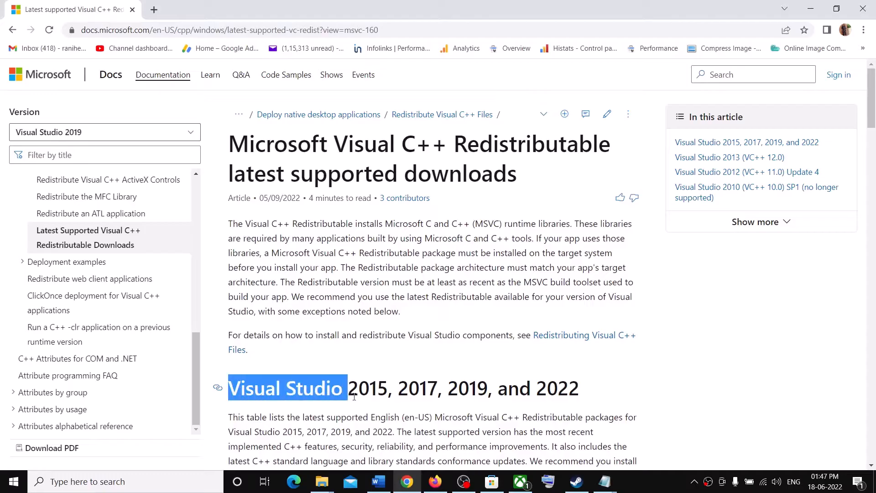
Download the x86 and x64 Visual C++ 2015–2022 redistributables, keeping the flagged x64 installer
left_click_drag(346, 389, 559, 389)
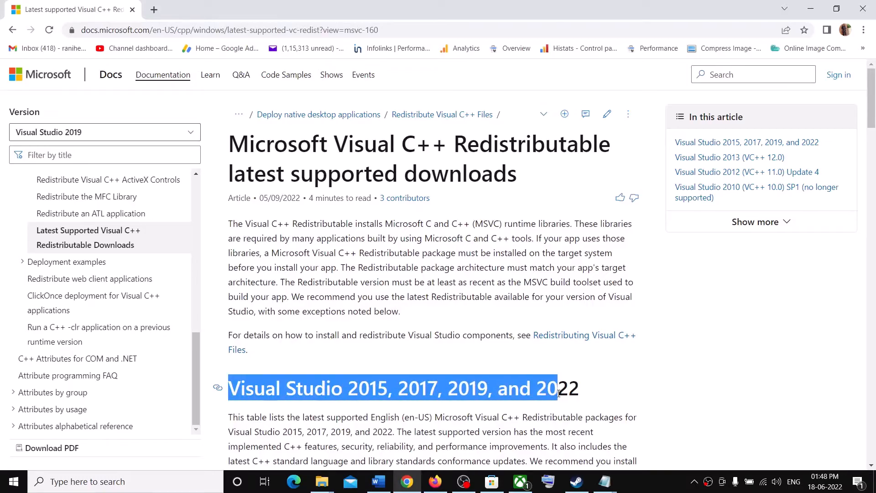
scroll("down", 3)
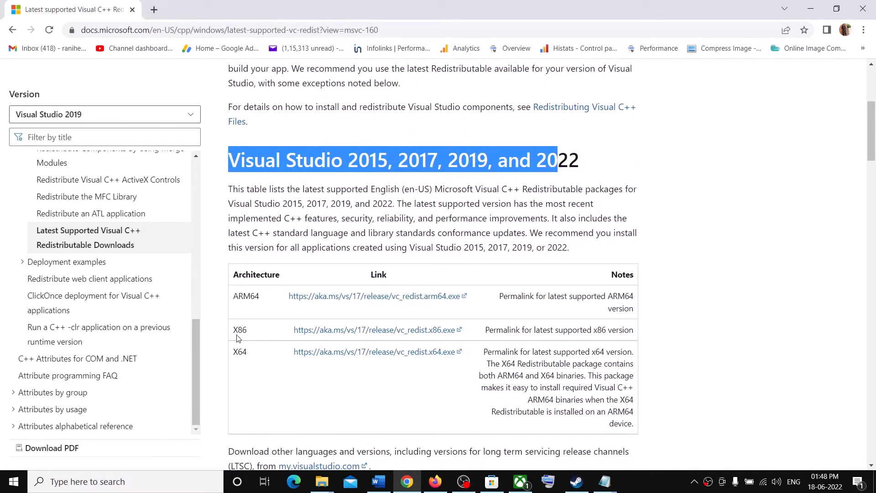
double_click(239, 351)
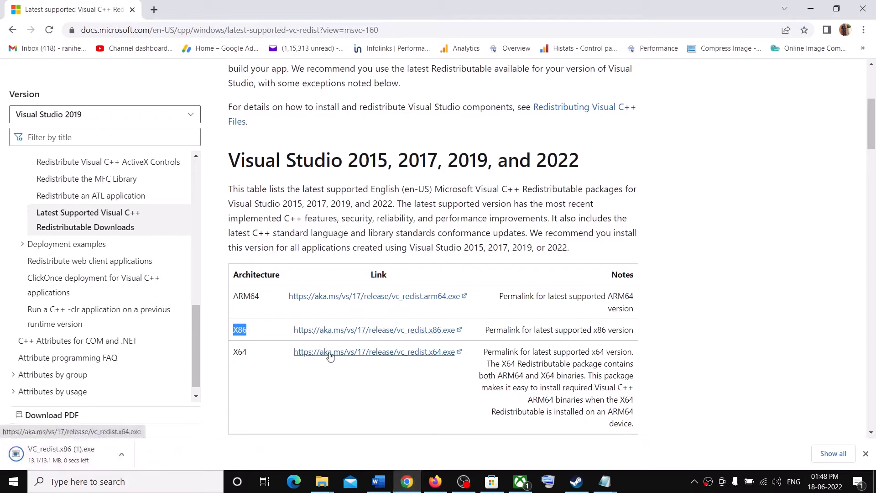
left_click(330, 352)
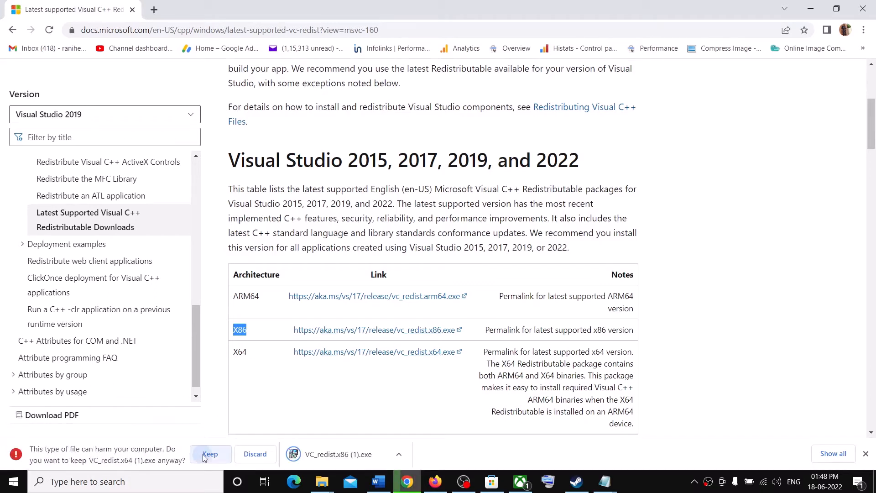
left_click(210, 454)
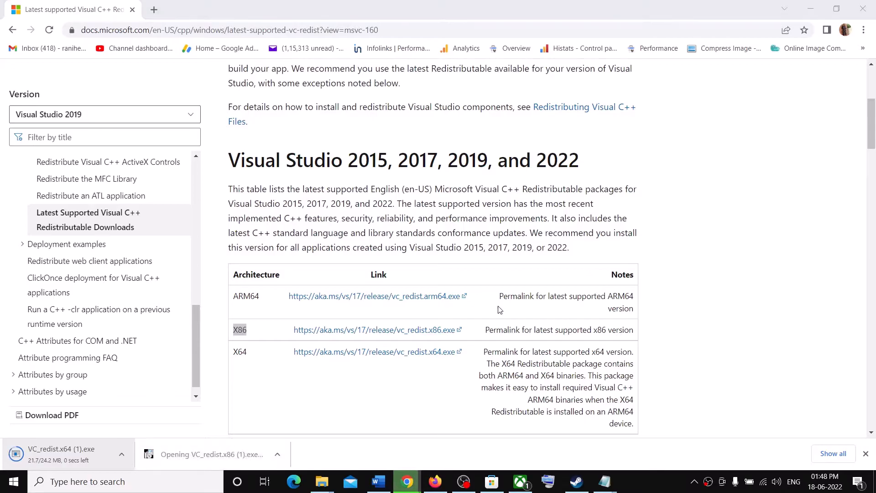
mouse_move(438, 355)
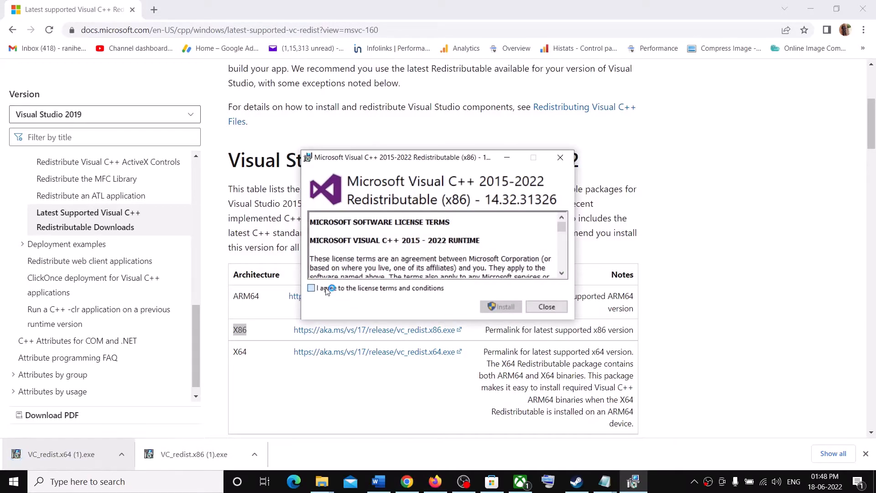
Accept the license terms and install the x86, then x64, Visual C++ 2015–2022 redistributables
left_click(311, 288)
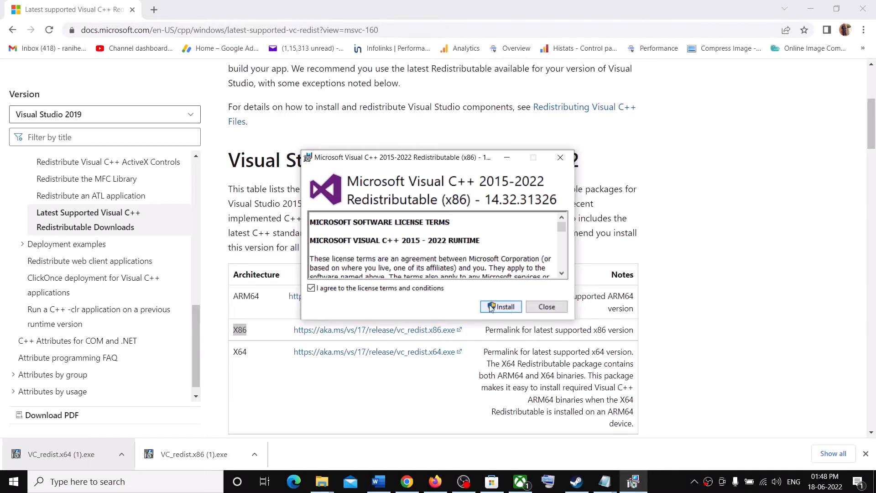
left_click(500, 306)
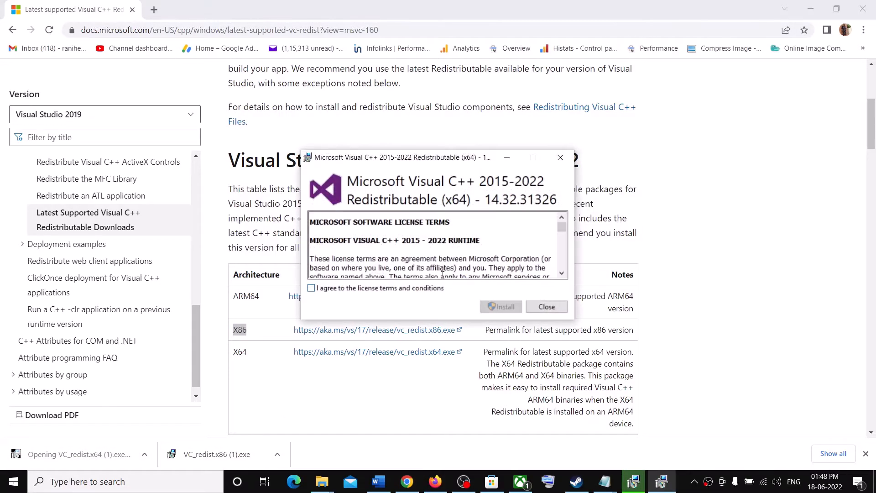
left_click(312, 288)
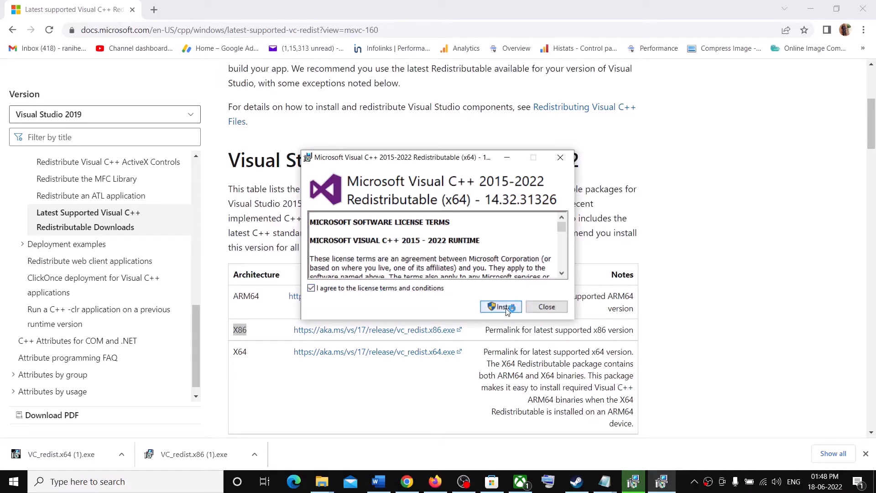
left_click(501, 307)
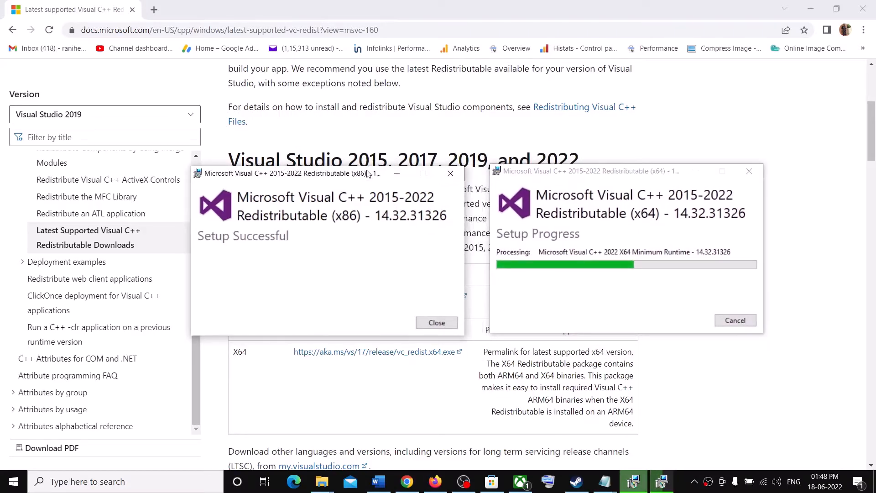
mouse_move(404, 278)
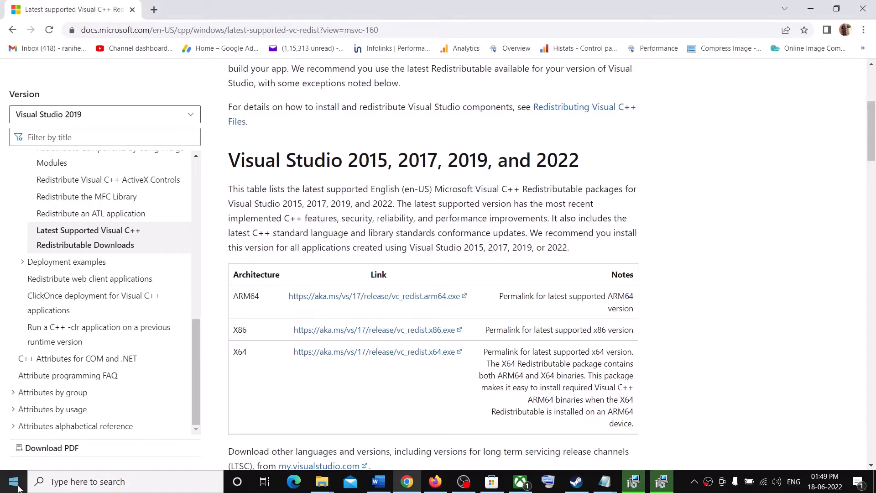
Bring the Word fix notes forward and highlight Step 1 with its download link
left_click(15, 481)
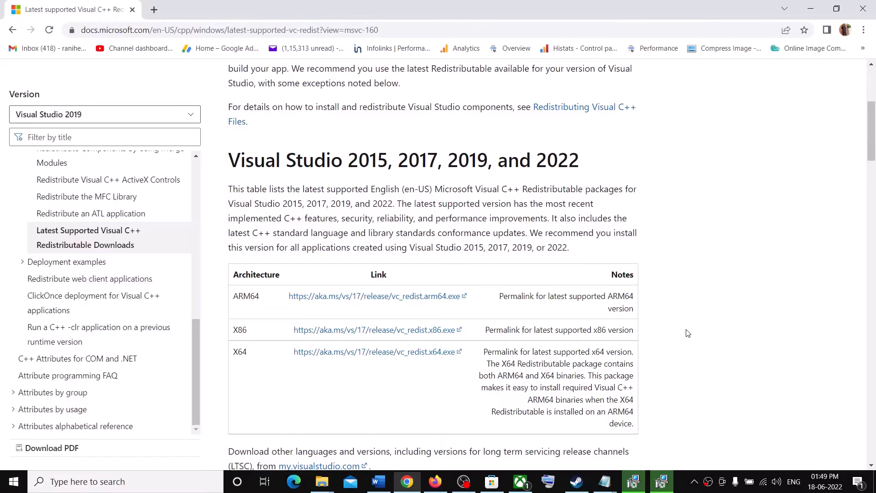
left_click(374, 481)
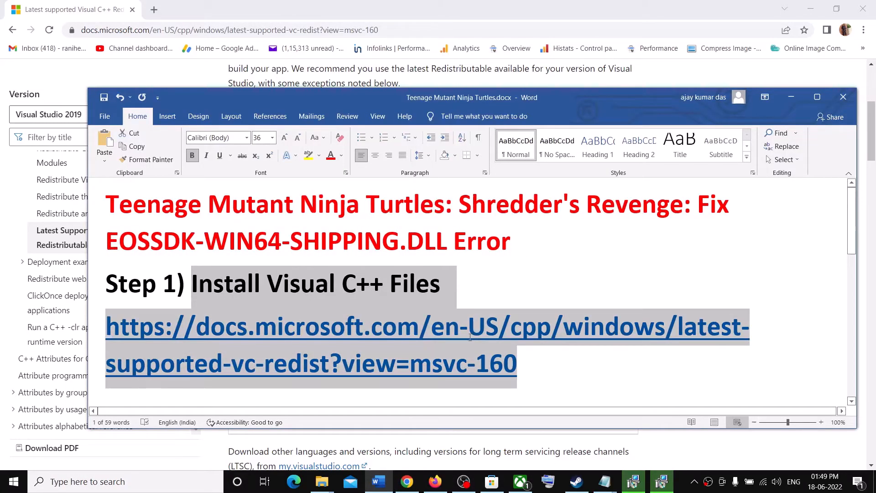
left_click(189, 283)
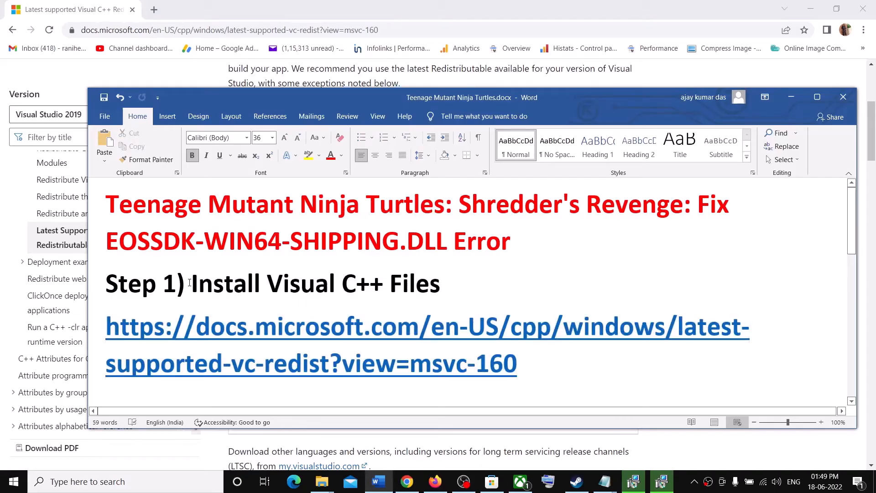
left_click_drag(192, 284, 517, 385)
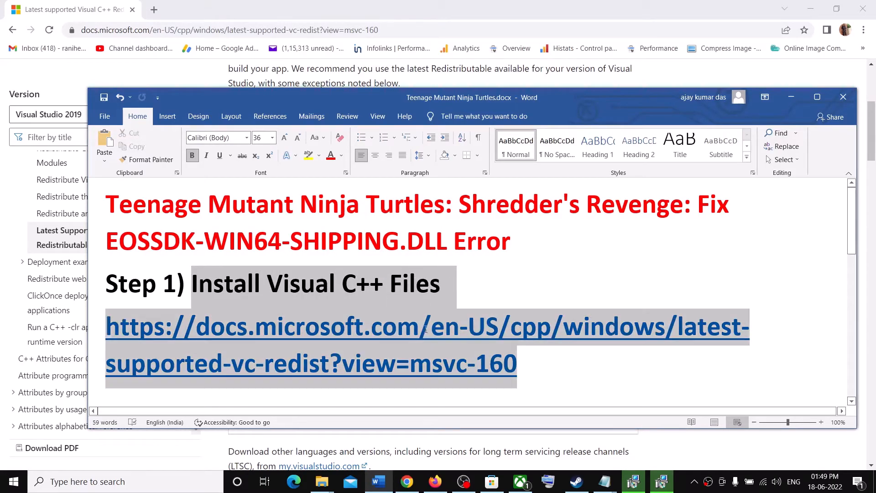
mouse_move(373, 325)
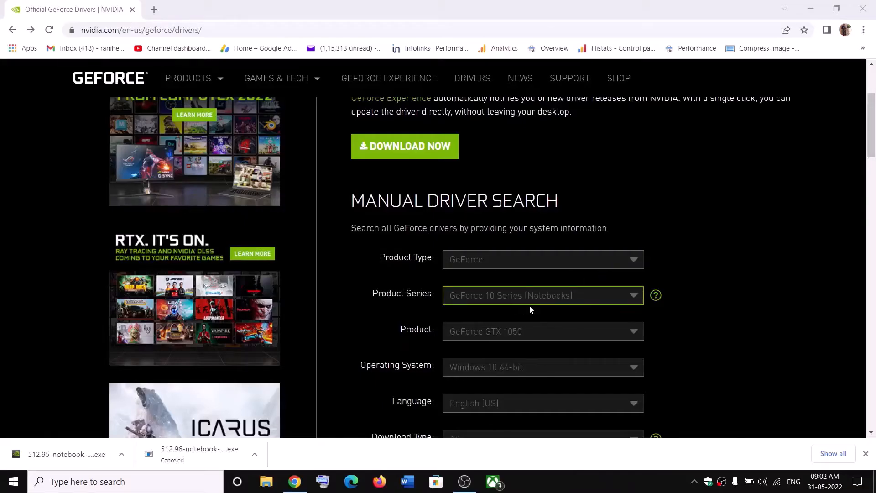
Search NVIDIA drivers for a GeForce GTX 1050 notebook on Windows 10 64-bit
left_click(543, 259)
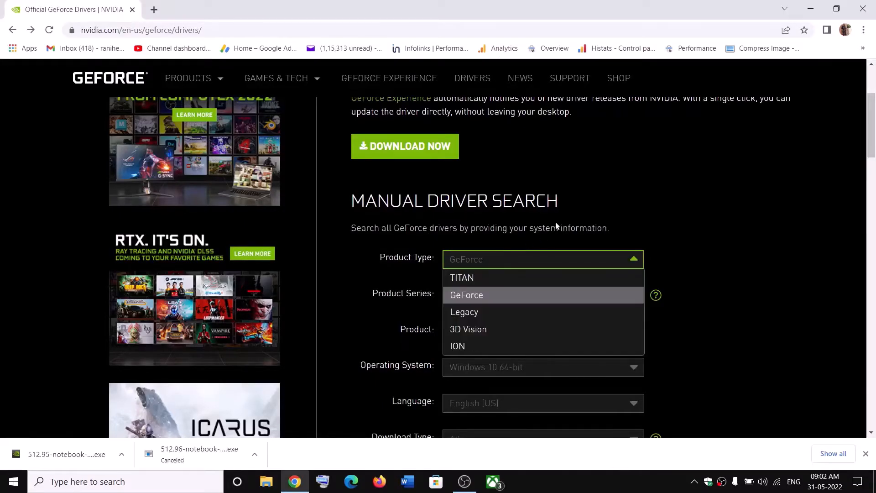
left_click(466, 295)
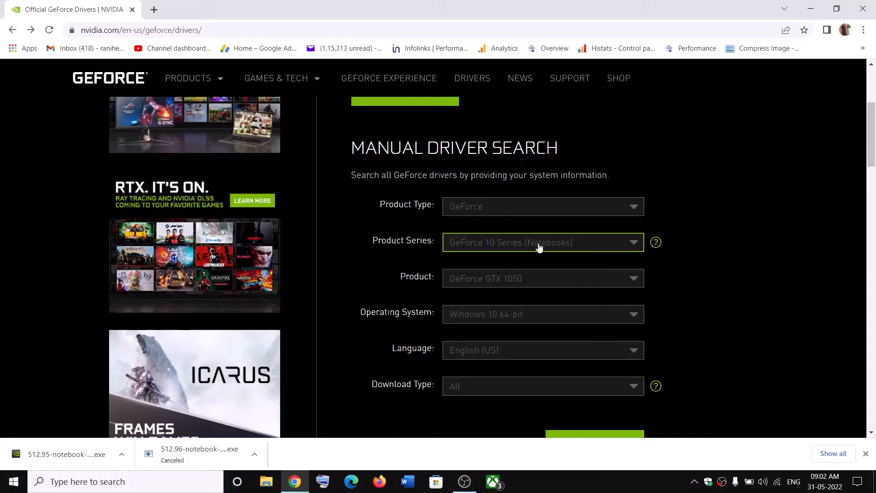
mouse_move(665, 265)
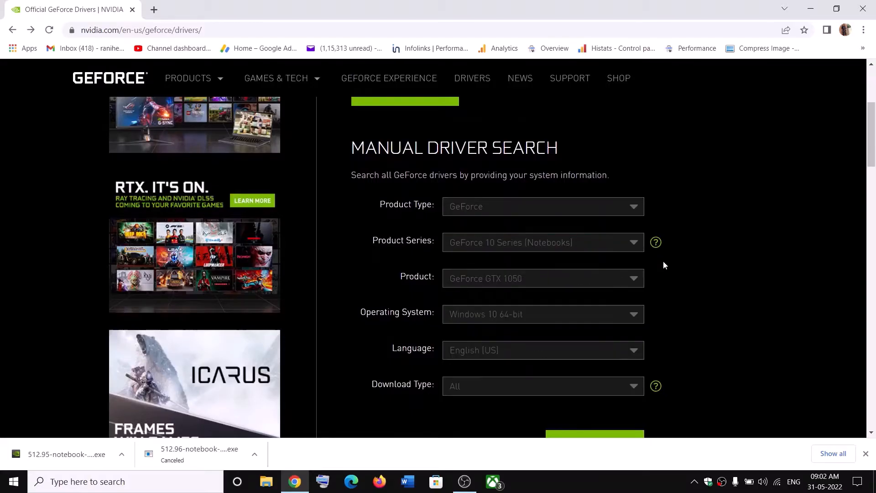
left_click(543, 278)
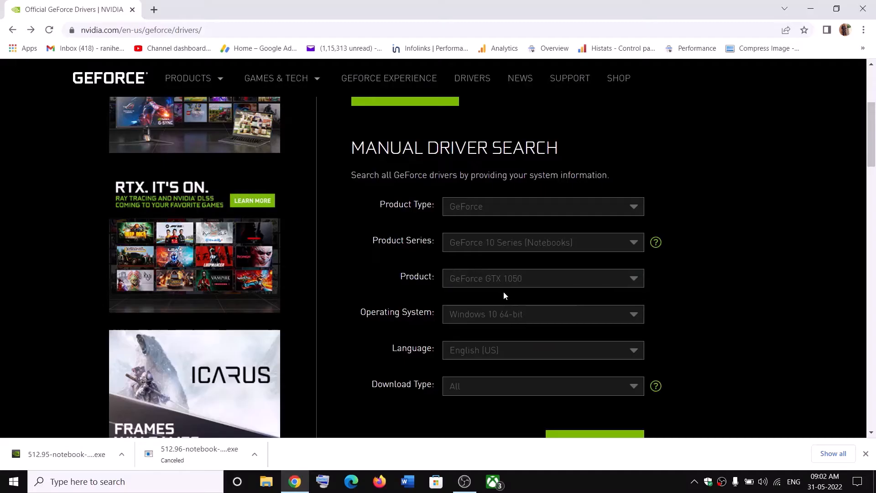
mouse_move(498, 292)
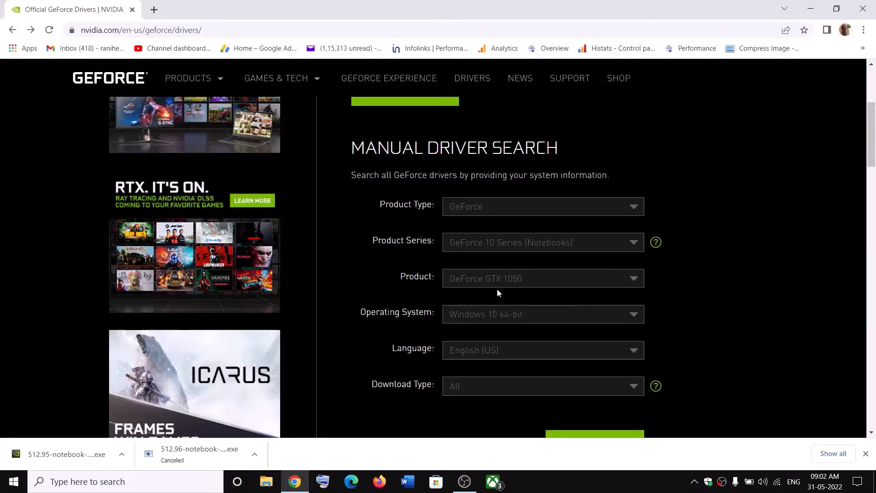
left_click(543, 314)
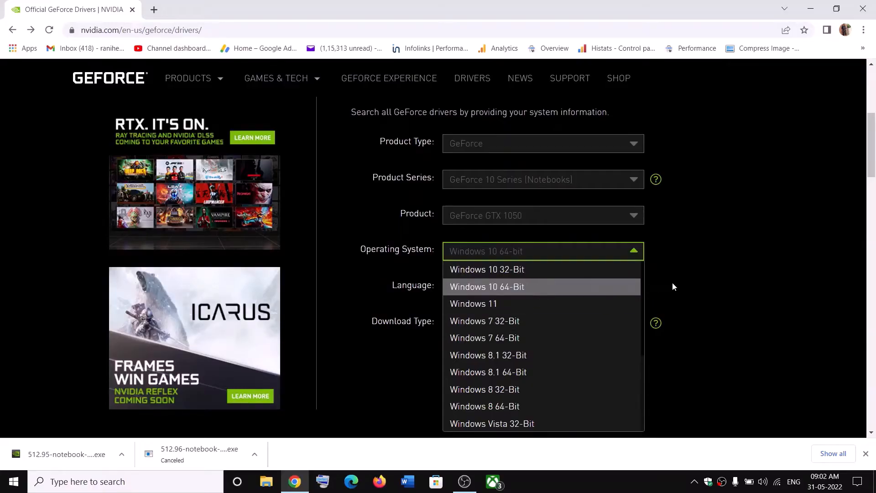
mouse_move(541, 255)
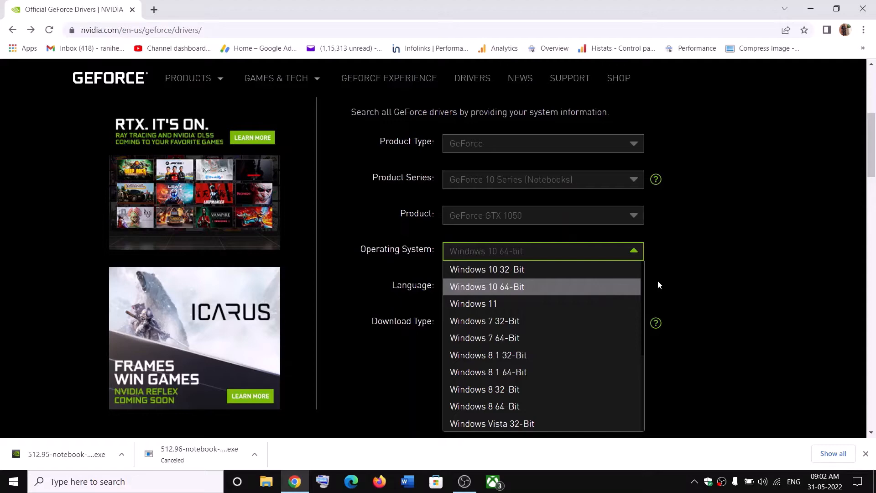
left_click(487, 287)
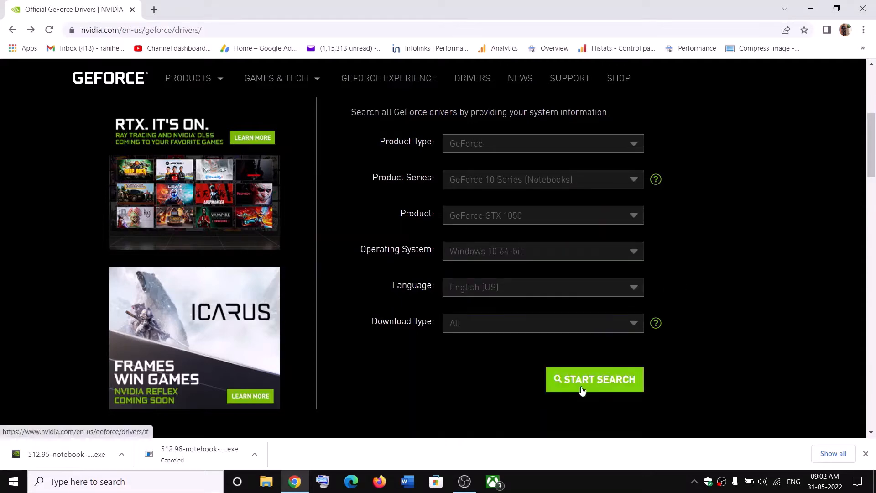
mouse_move(596, 387)
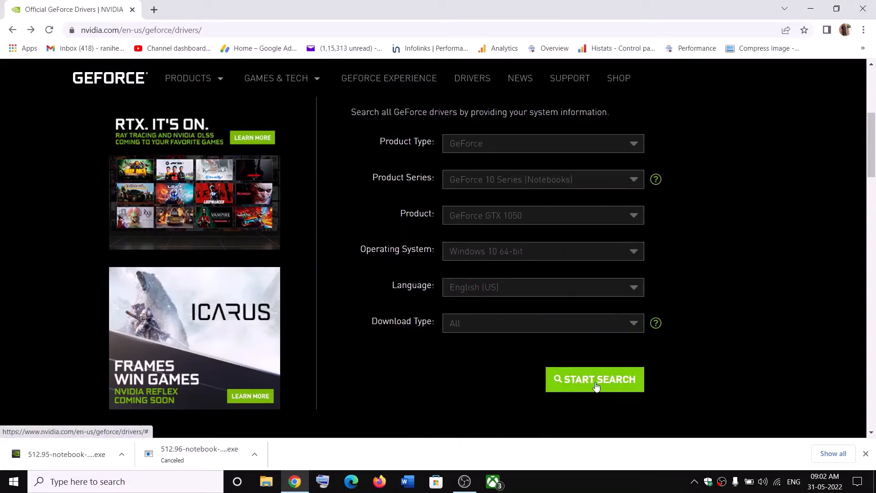
left_click(595, 379)
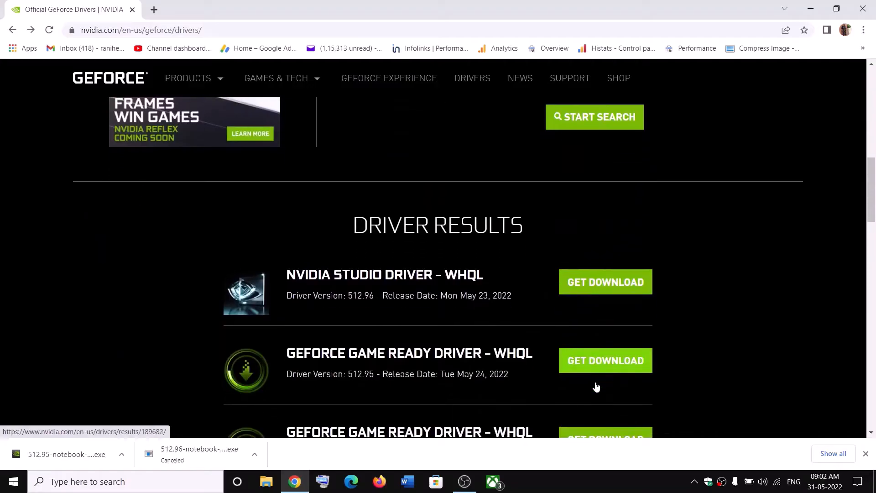
Launch the downloaded 512.95 Game Ready driver installer from Chrome's download bar
scroll("down", 3)
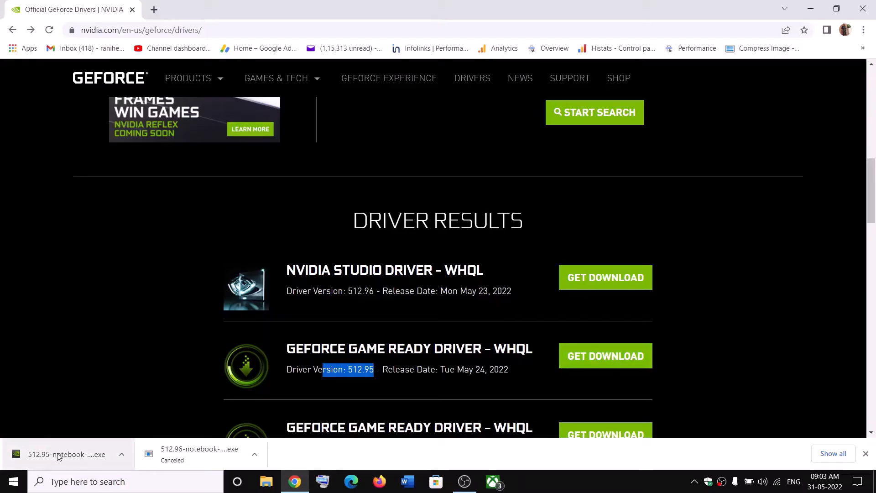
left_click(59, 454)
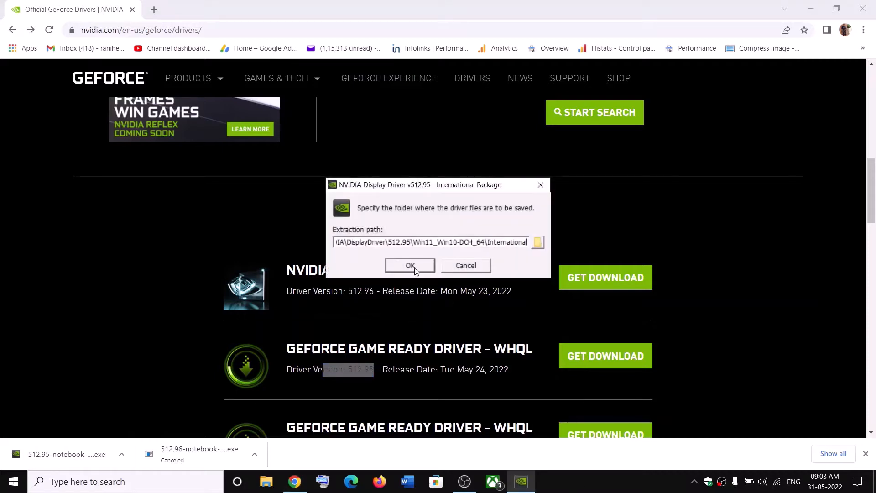
Keep the default extraction folder, accept the license, and choose a Custom clean installation
left_click(410, 266)
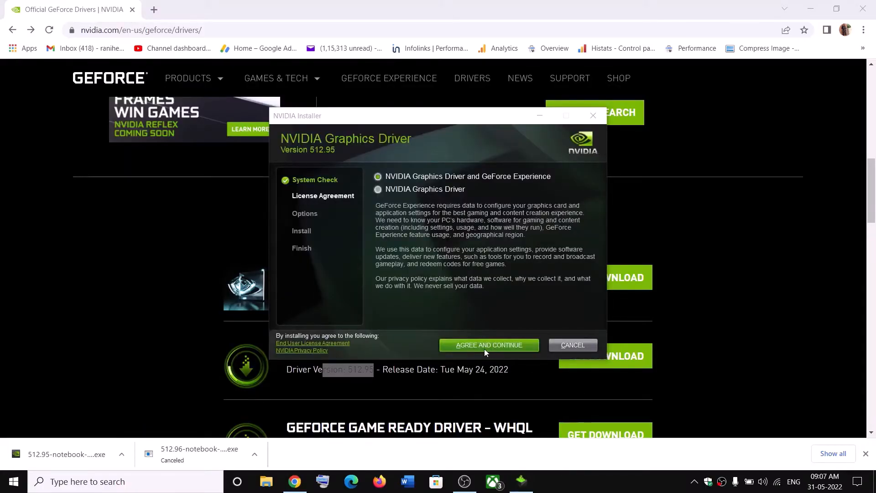
left_click(489, 345)
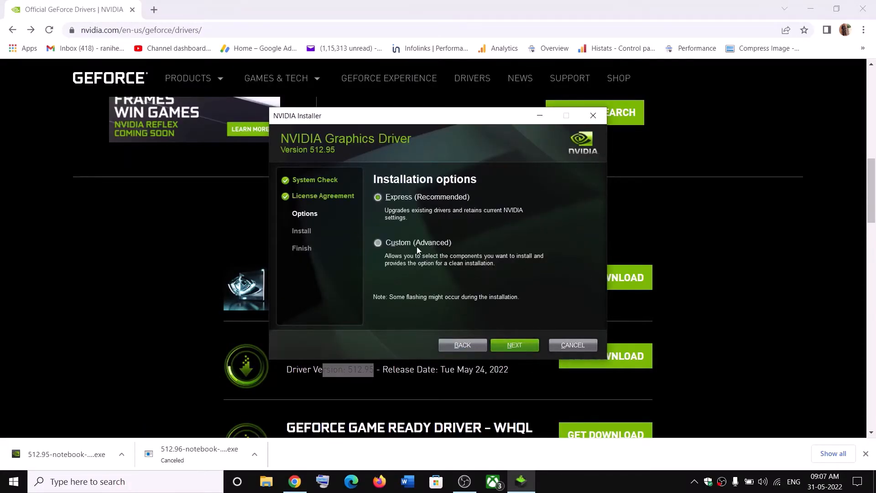
left_click(378, 242)
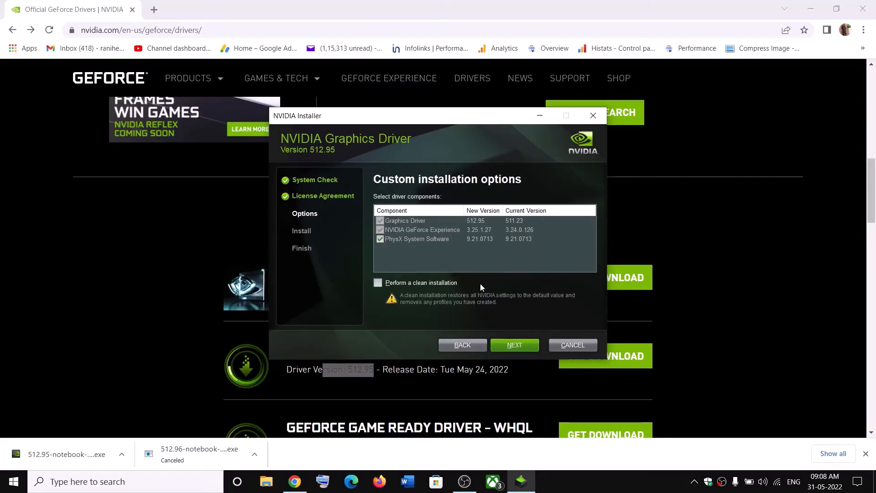
left_click(379, 283)
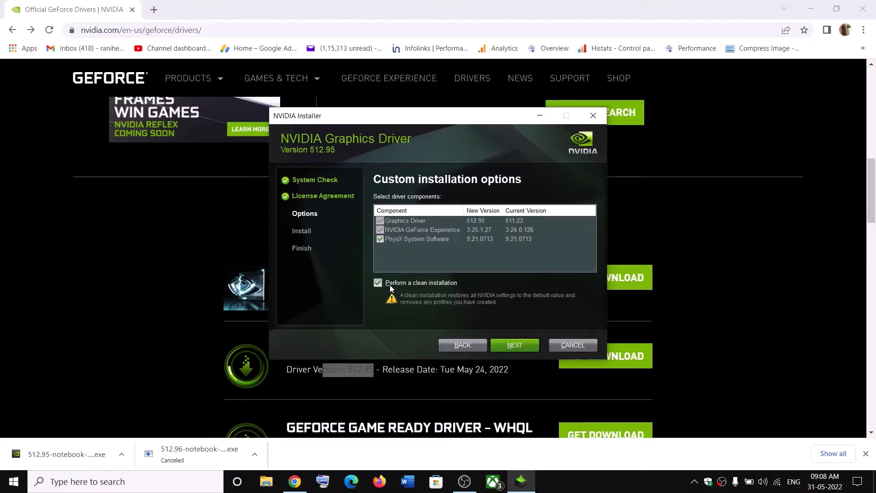
mouse_move(411, 283)
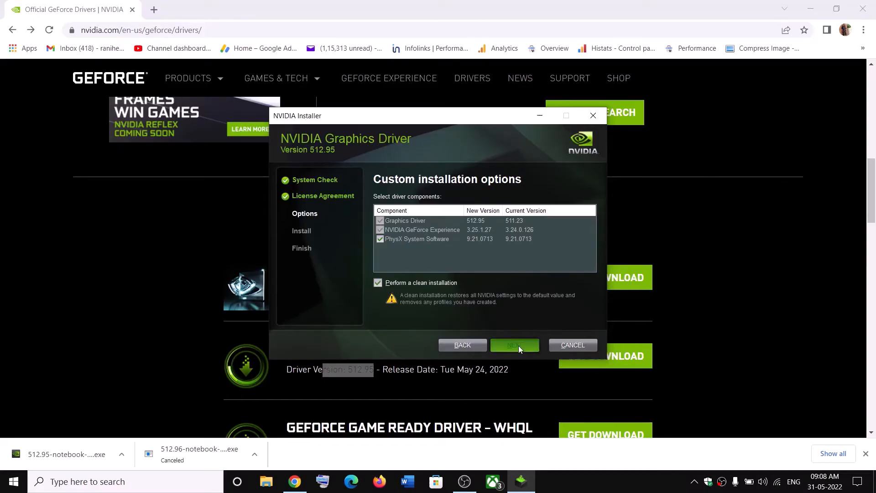
left_click(515, 345)
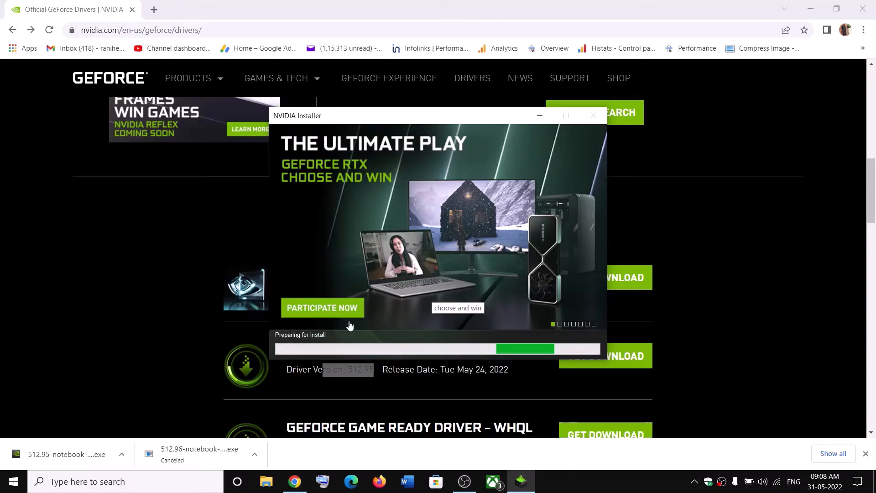
mouse_move(533, 389)
type("graphic")
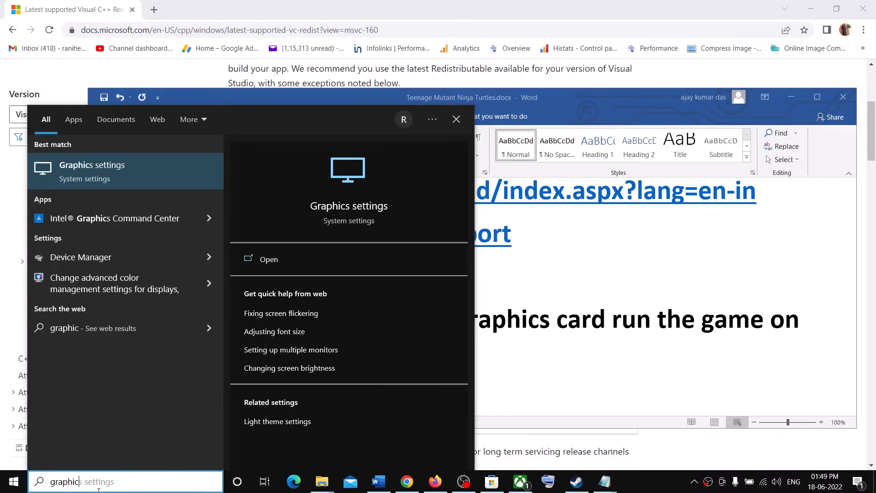
Open the Graphics settings page from the Windows search results
left_click(269, 259)
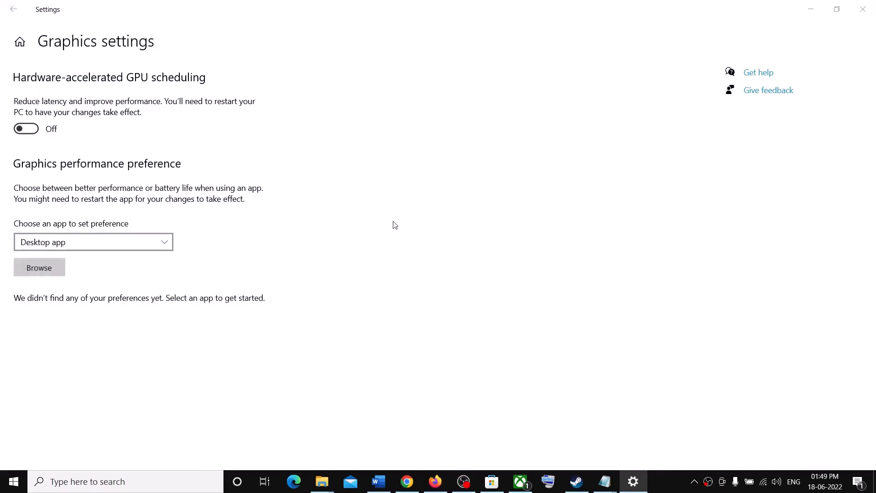
Browse for a desktop app, checking Steam\steamapps\common on the default drive
left_click(39, 267)
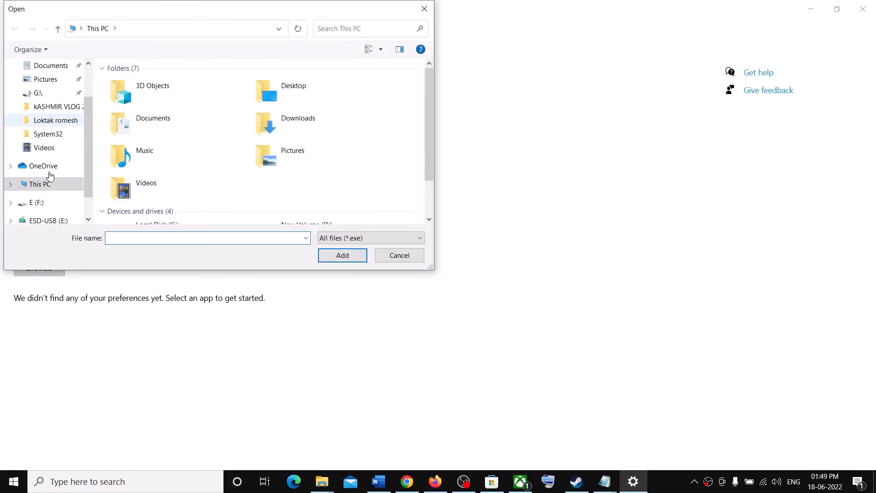
scroll("down", 3)
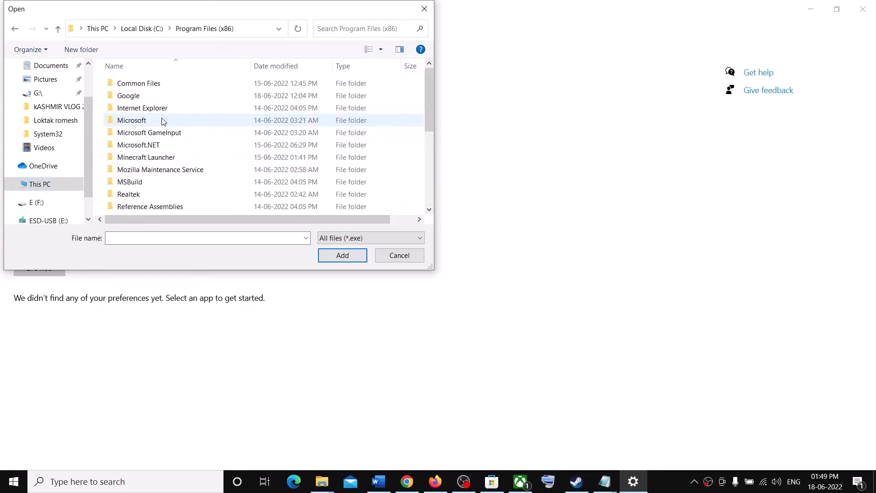
scroll("down", 3)
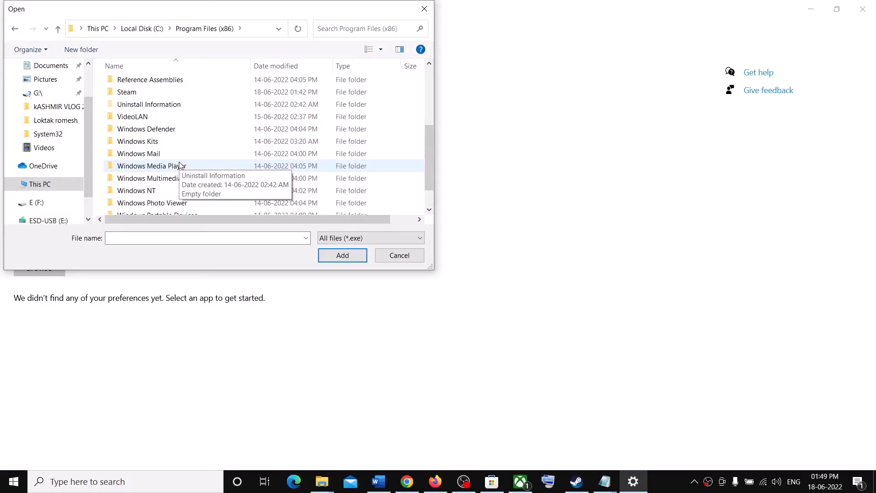
double_click(127, 92)
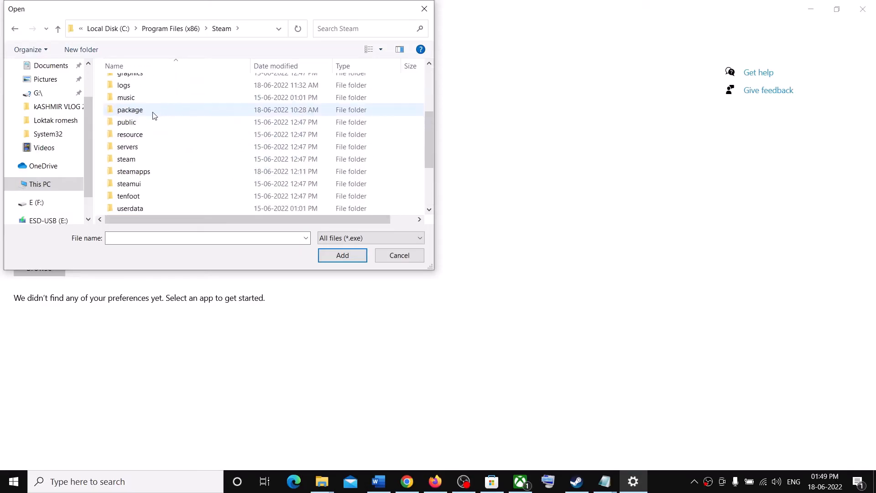
double_click(134, 171)
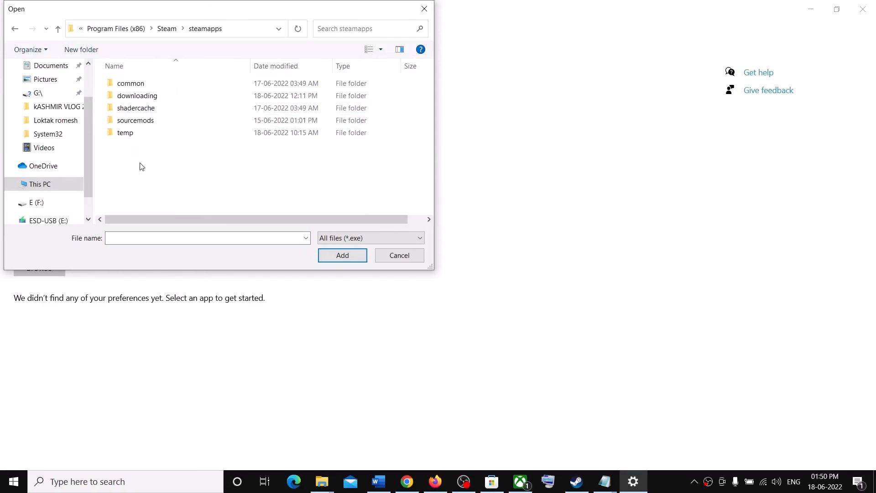
double_click(131, 83)
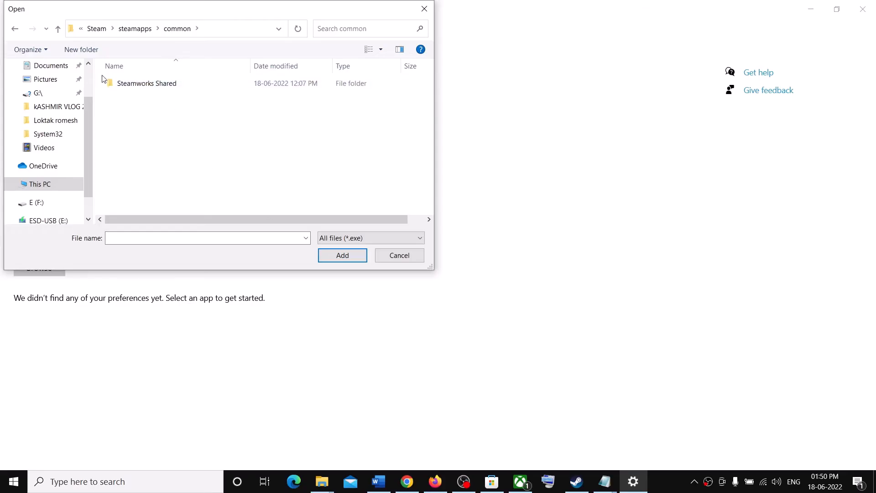
Go to F:\SteamLibrary\steamapps\common\TMNT and add TMNT.exe
left_click(35, 203)
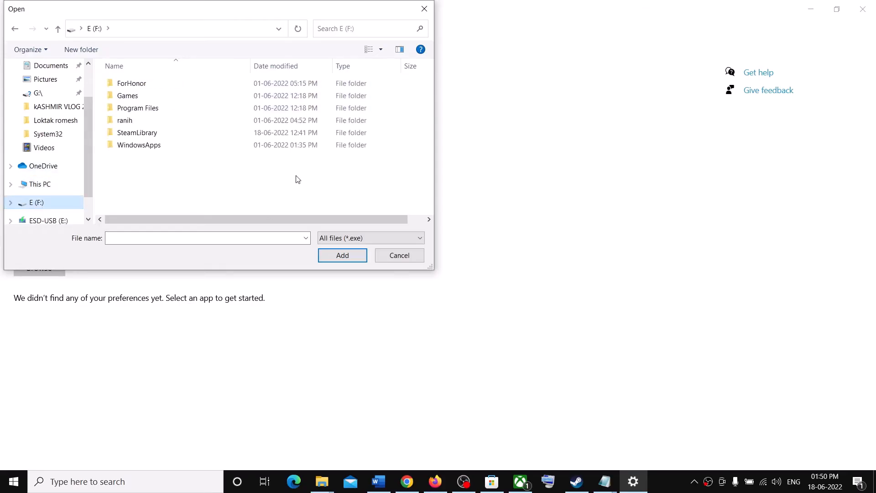
left_click(139, 145)
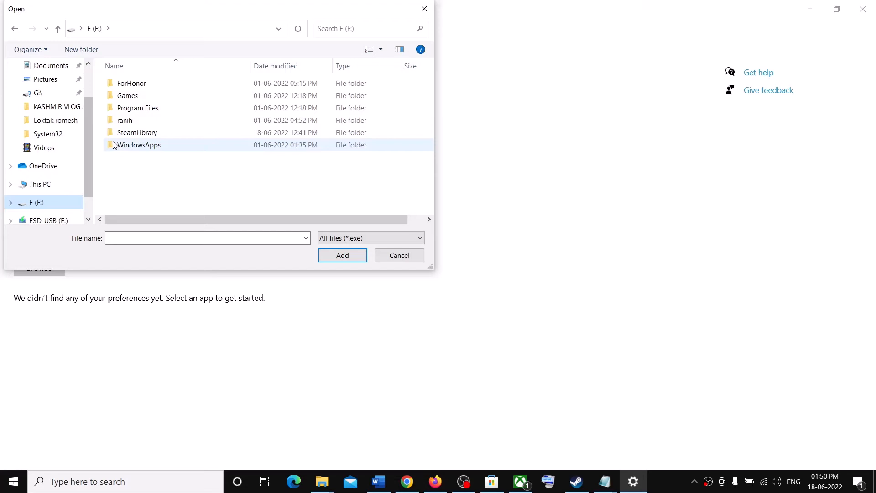
double_click(137, 132)
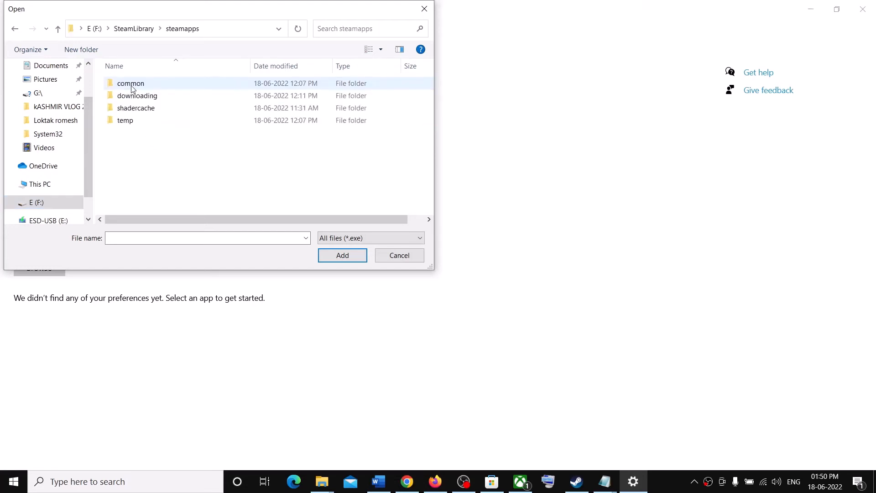
double_click(131, 83)
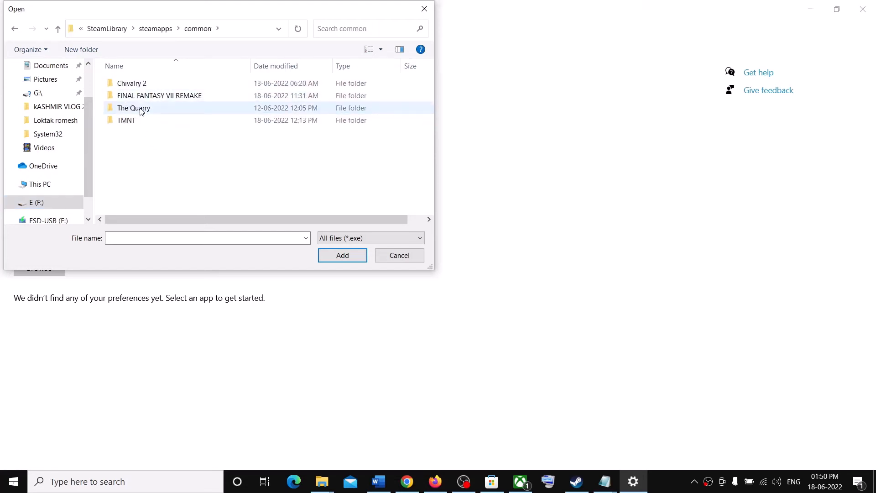
left_click(127, 120)
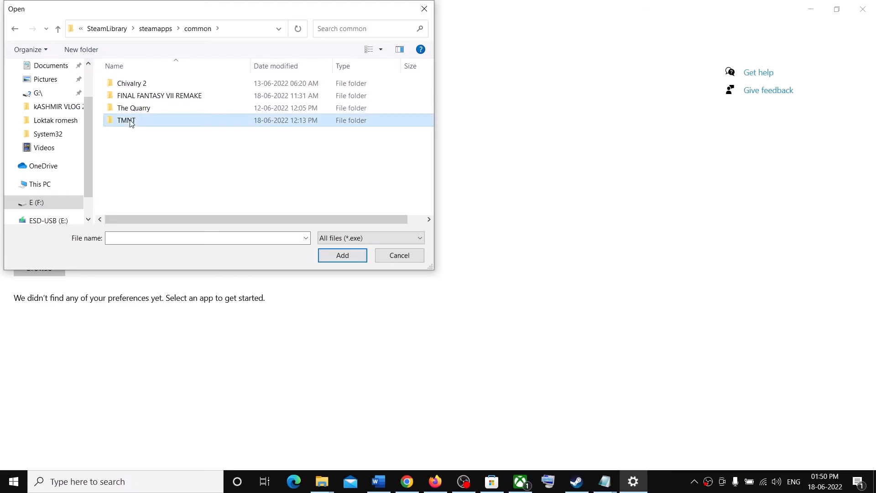
double_click(127, 121)
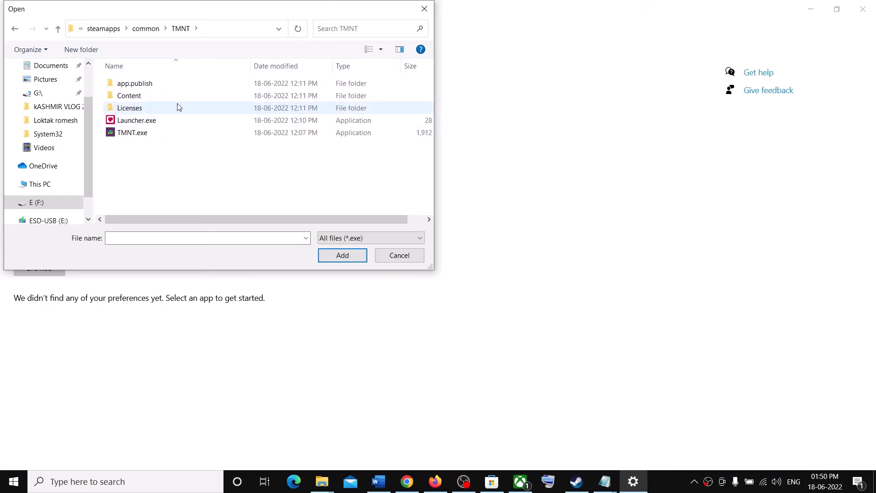
left_click(132, 132)
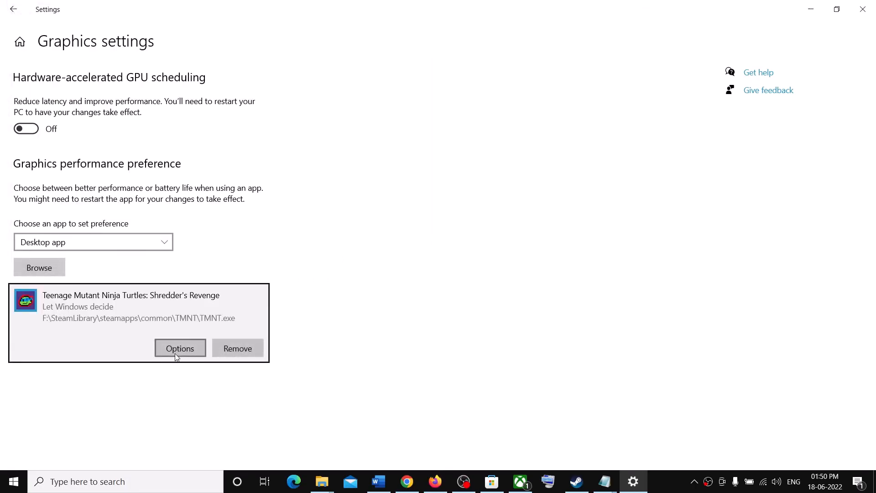
Add the game's Launcher.exe and save its graphics preference as High performance
left_click(180, 347)
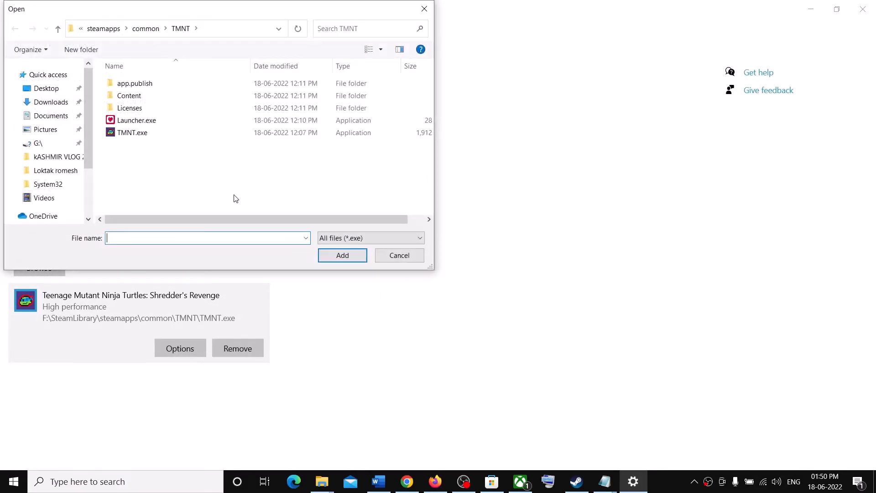
left_click(137, 120)
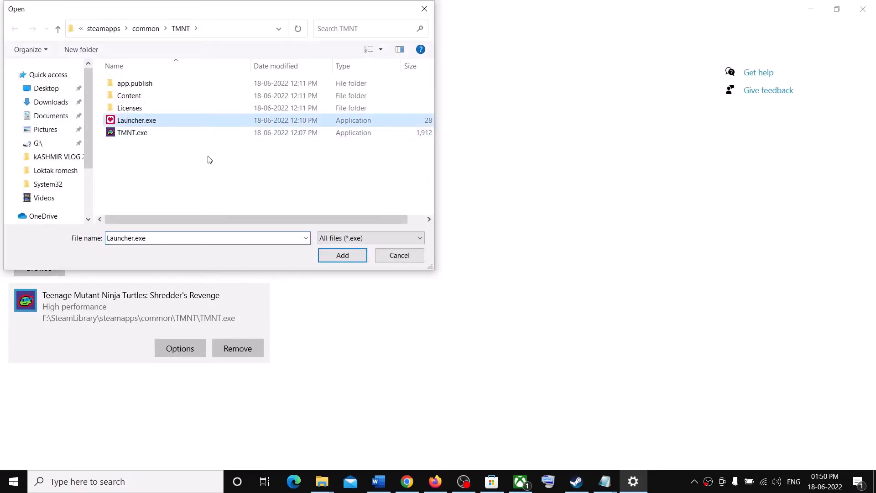
left_click(342, 255)
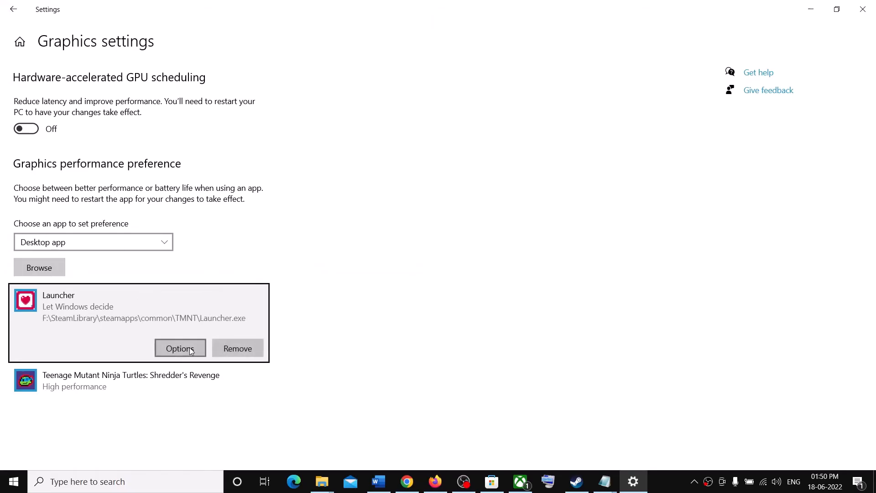
left_click(180, 348)
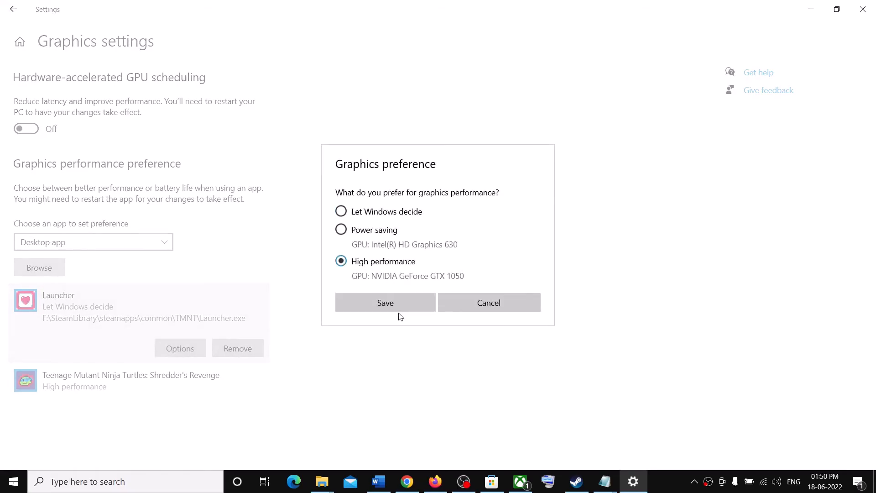
left_click(385, 303)
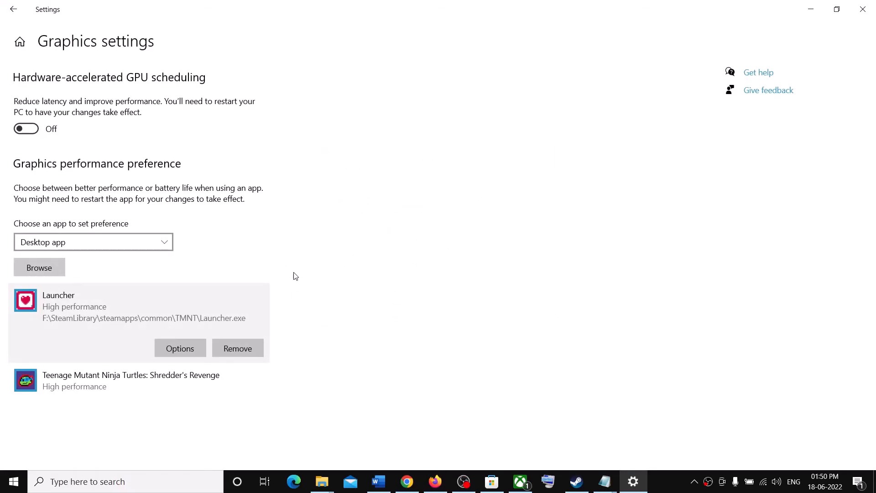
mouse_move(455, 411)
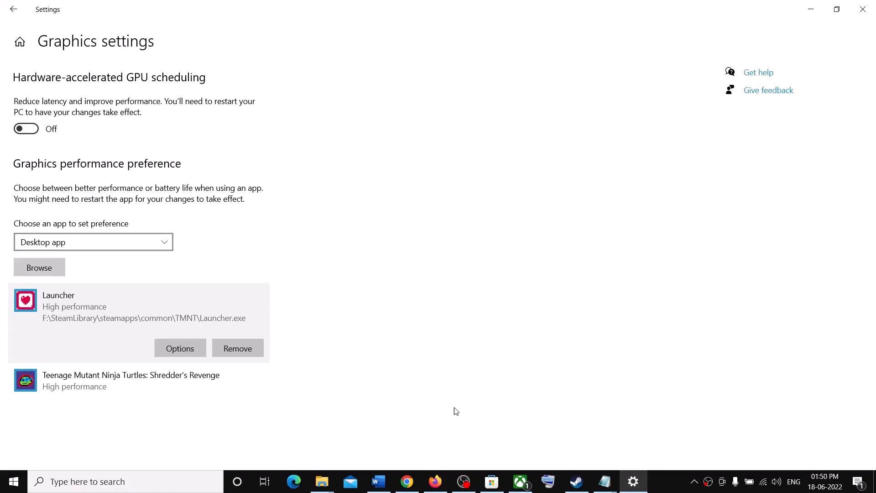
Add the Microsoft Store Shredder's Revenge app to Graphics settings and save High performance
left_click(520, 481)
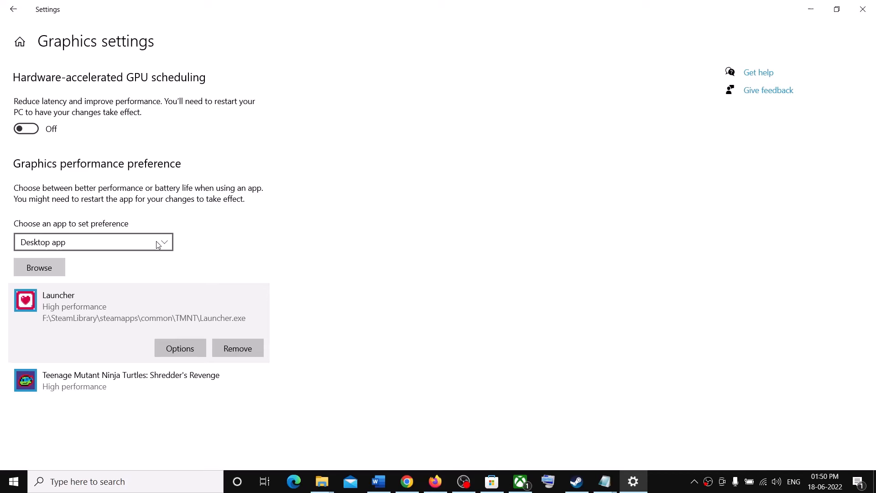
left_click(93, 242)
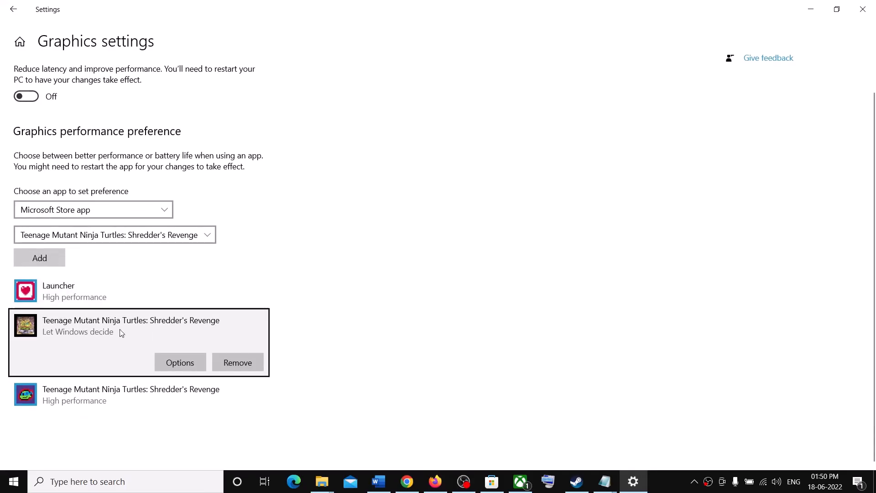
left_click(180, 362)
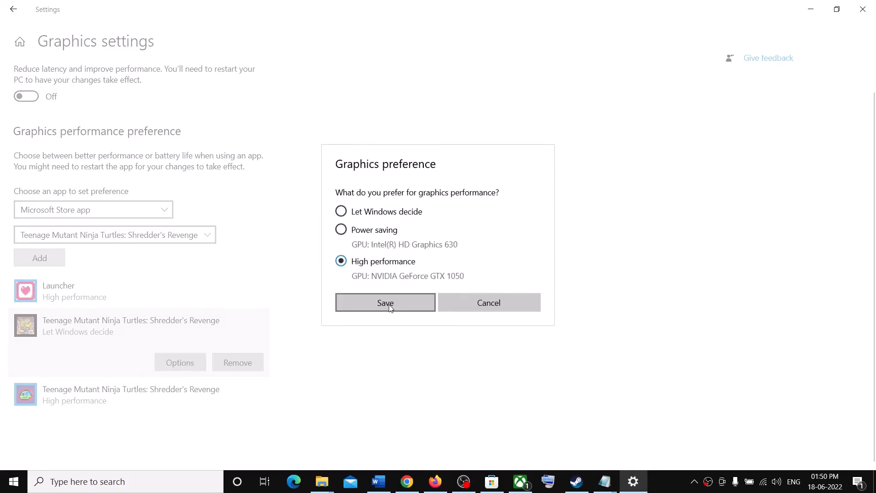
left_click(386, 303)
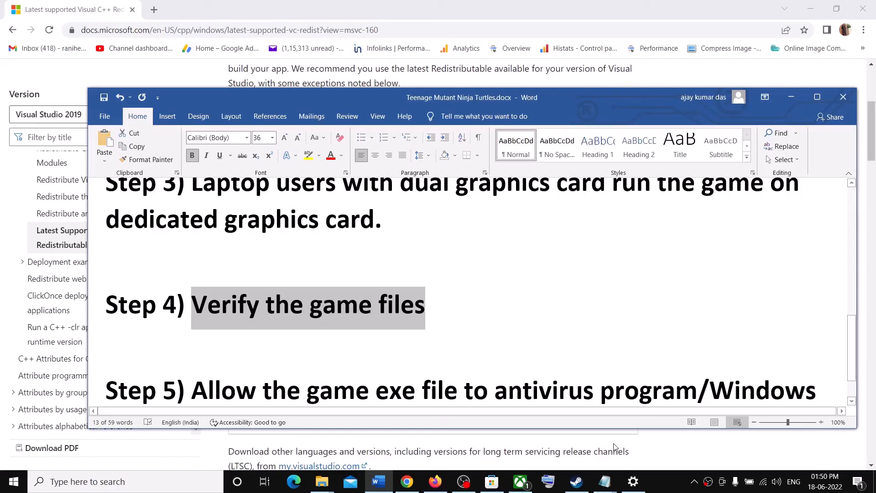
In Steam, open Shredder's Revenge properties to the Local Files verification section
left_click(576, 481)
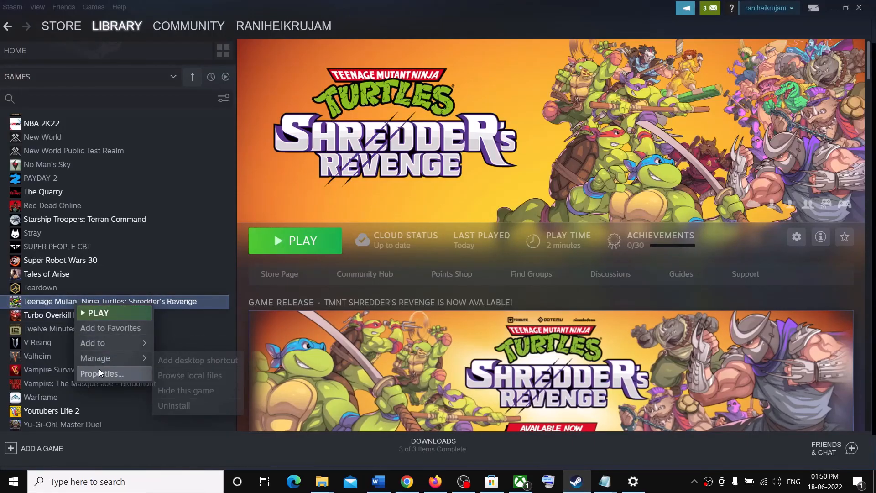
left_click(102, 373)
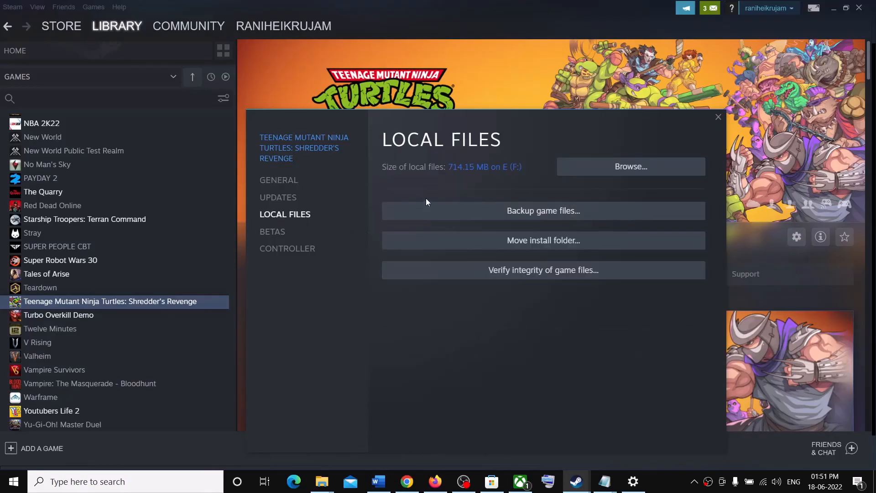
mouse_move(542, 278)
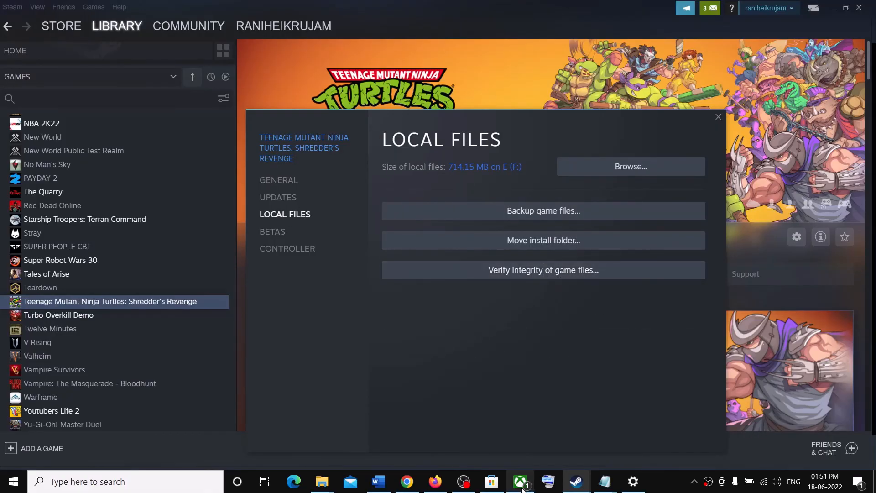
Show Shredder's Revenge Files tab (Verify, Repair) in Xbox app, then return to Word notes
left_click(520, 481)
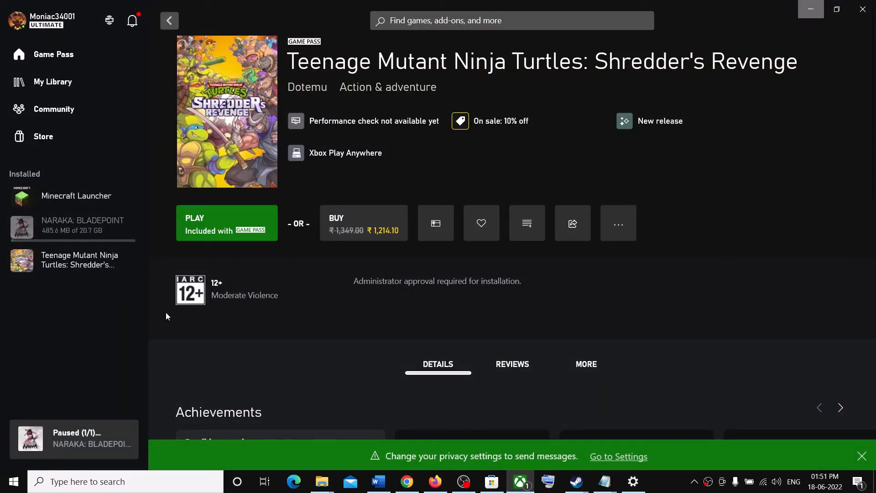
mouse_move(76, 265)
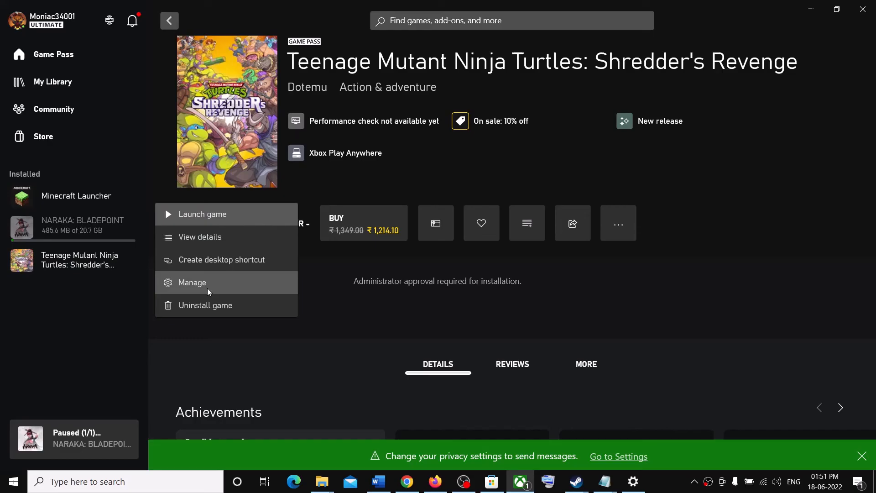
left_click(192, 282)
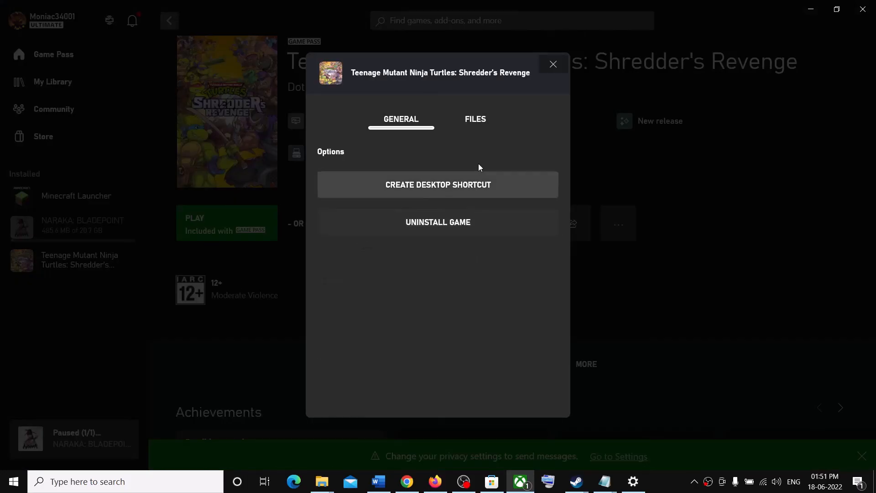
left_click(475, 119)
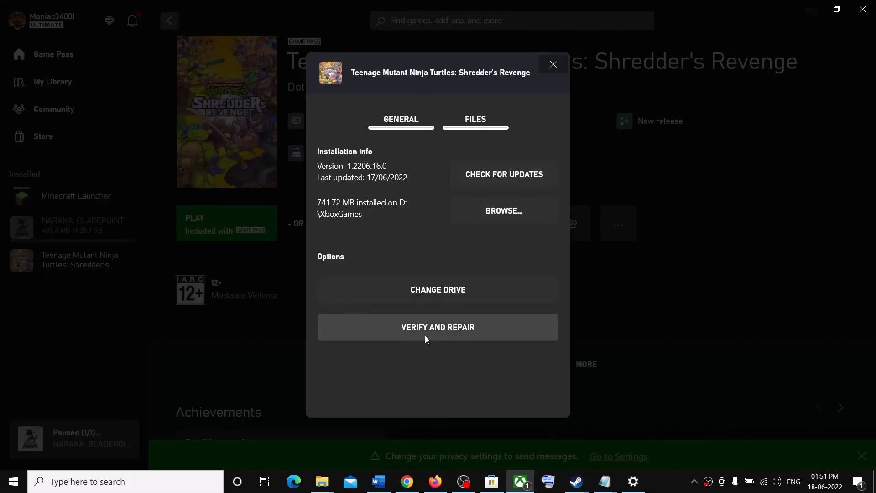
mouse_move(443, 337)
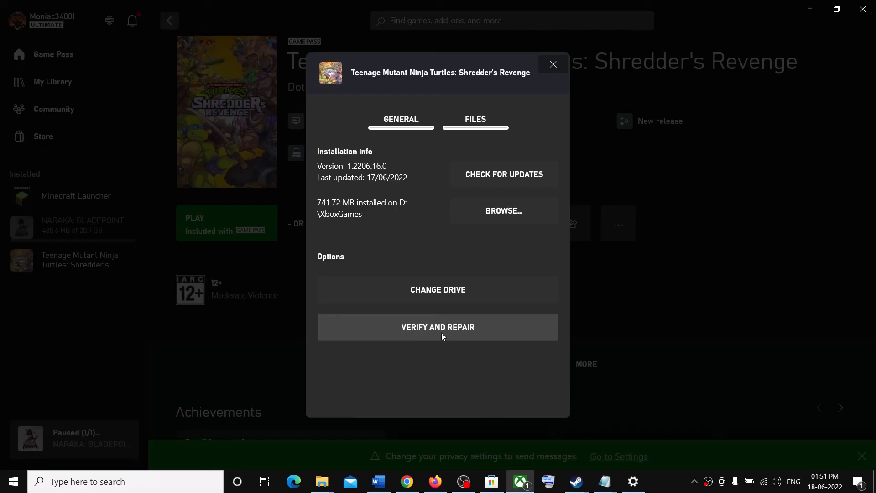
mouse_move(520, 471)
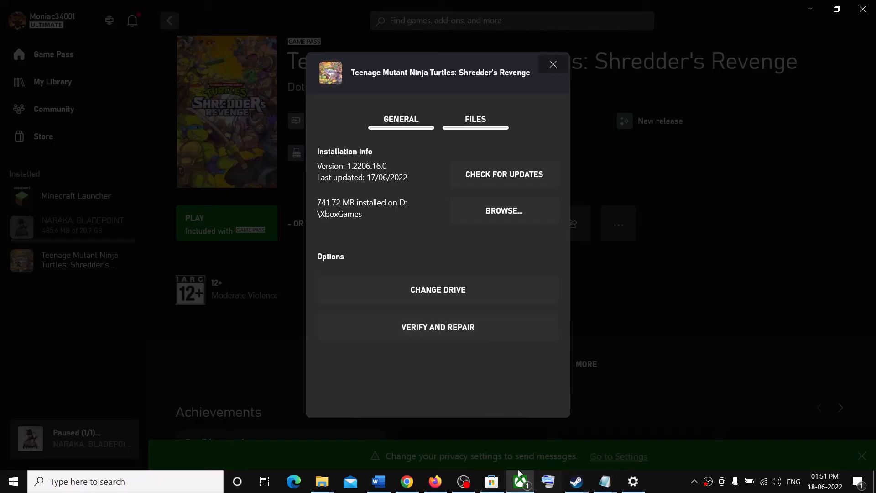
left_click(378, 481)
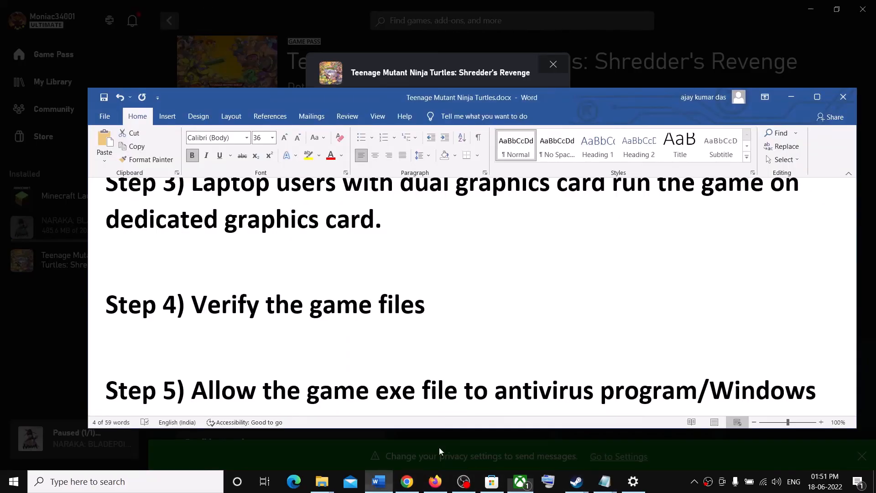